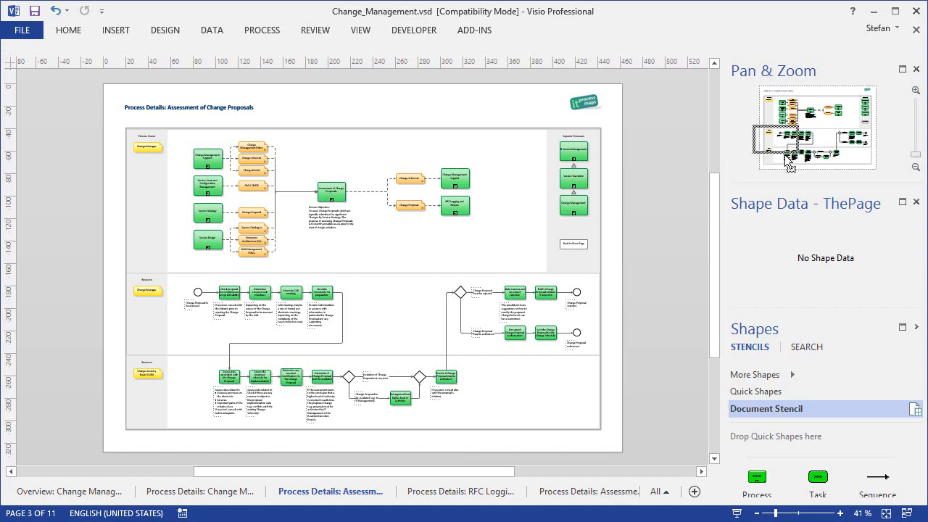
- Zoom the Visio drawing into the Change Manager and CAB lanes via Pan & Zoom
{"action": "left_click", "coordinate": [915, 90]}
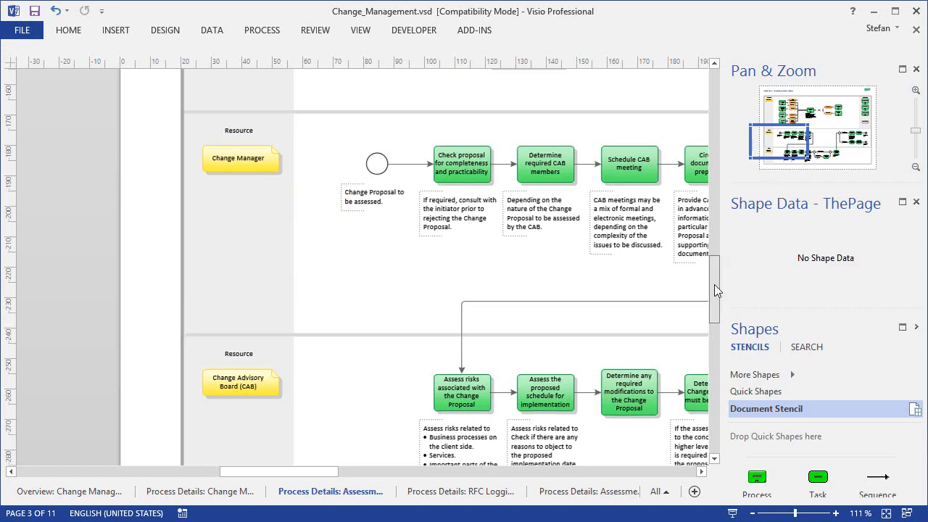
{"action": "scroll", "scroll_direction": "up", "scroll_amount": 3}
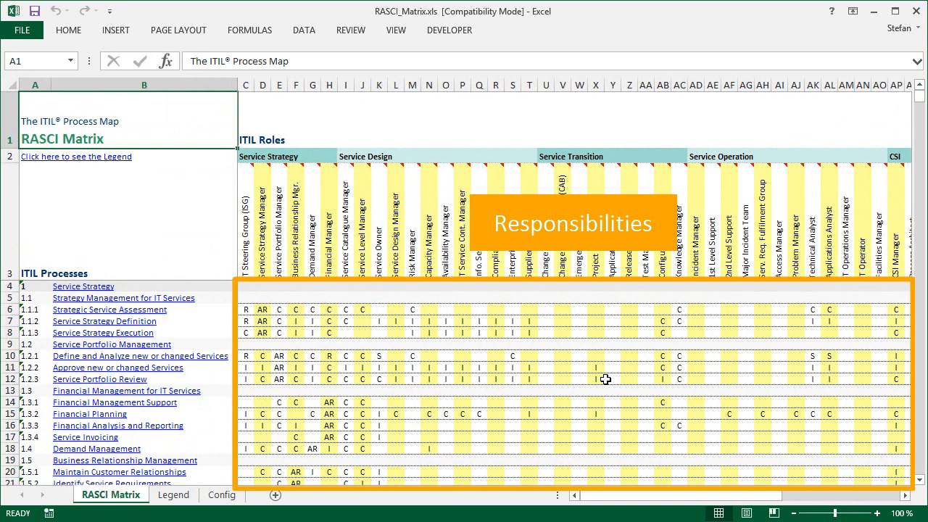
- Scroll to the 3.1 Change Management rows and select the Change Manager cell for 3.1.1
{"action": "scroll", "scroll_direction": "down", "scroll_amount": 3}
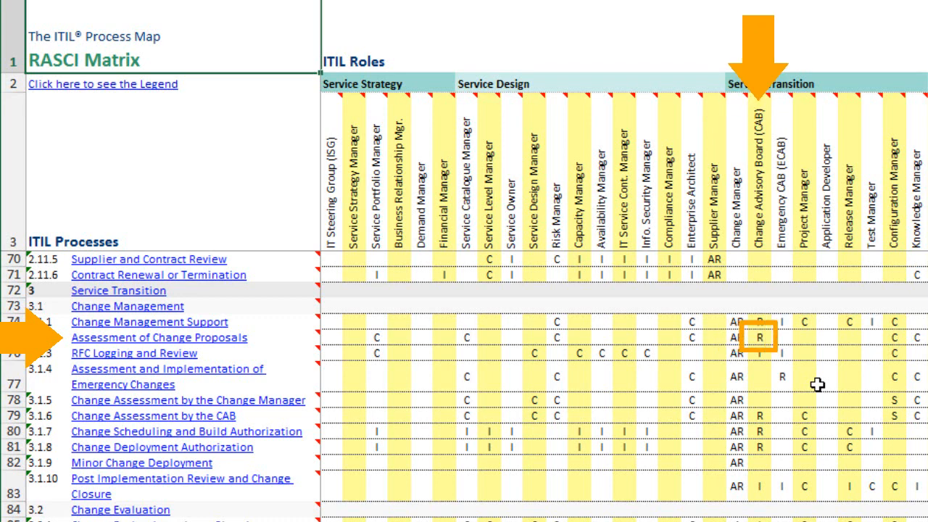
{"action": "left_click", "coordinate": [735, 337]}
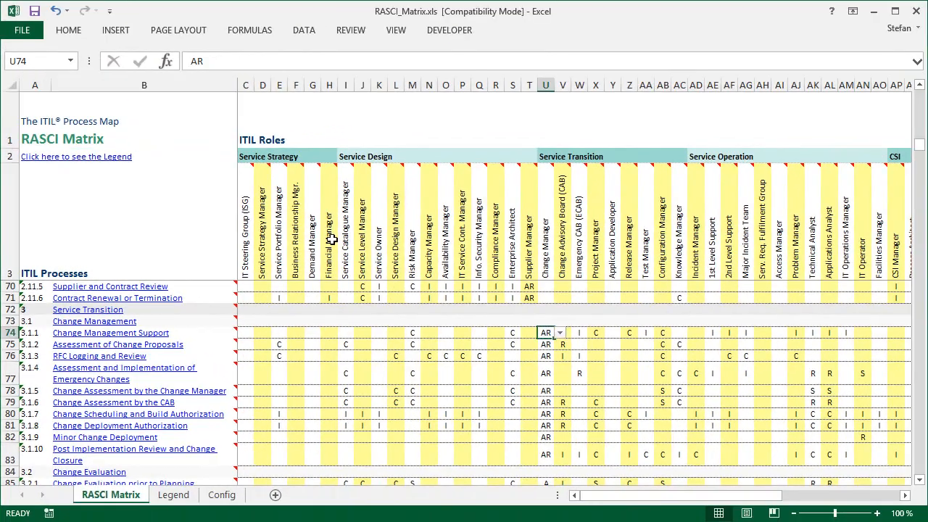
{"action": "left_click", "coordinate": [174, 494]}
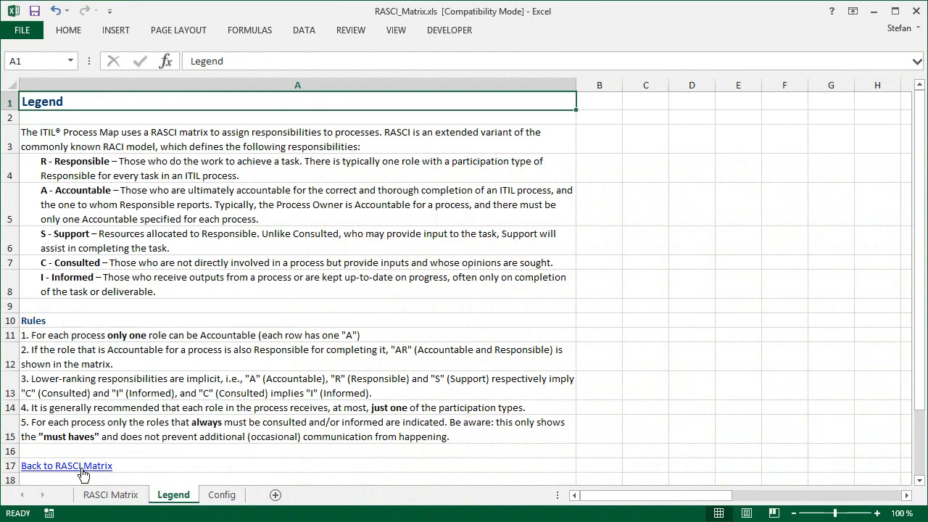
{"action": "left_click", "coordinate": [66, 465]}
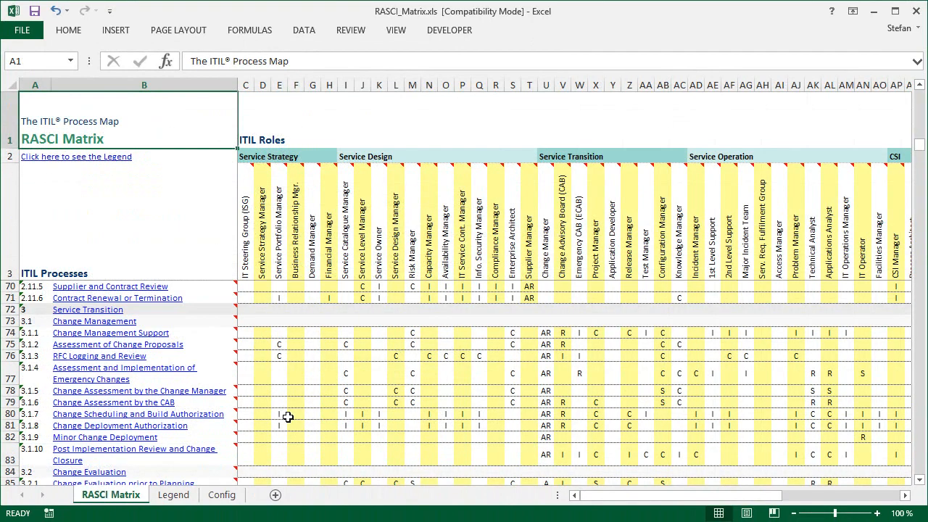
{"action": "mouse_move", "coordinate": [571, 389]}
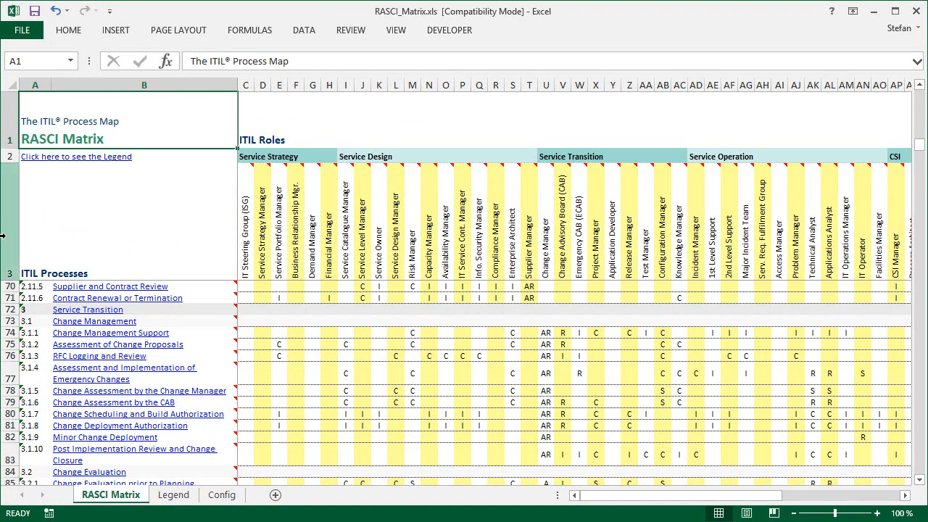
- Enable AutoFilter and filter the Change Manager column to non-blank entries
{"action": "left_click", "coordinate": [303, 30]}
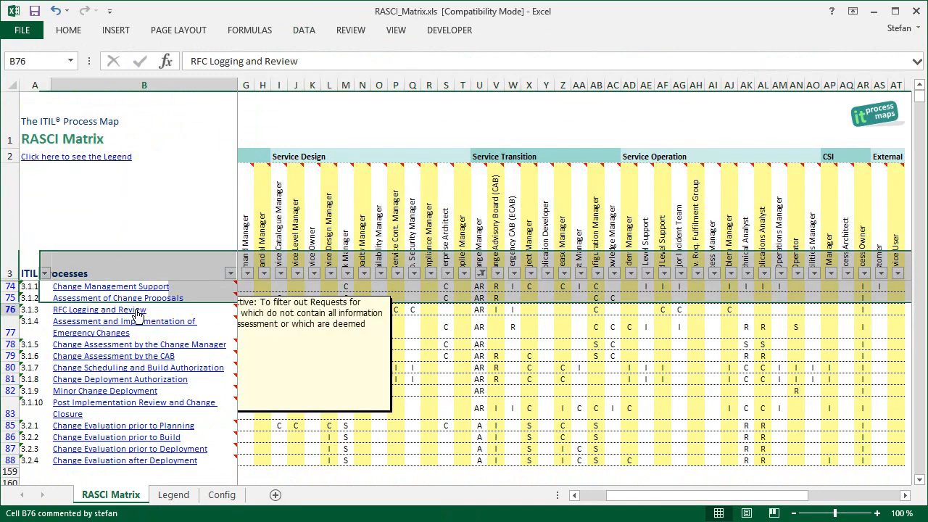
{"action": "left_click", "coordinate": [99, 310]}
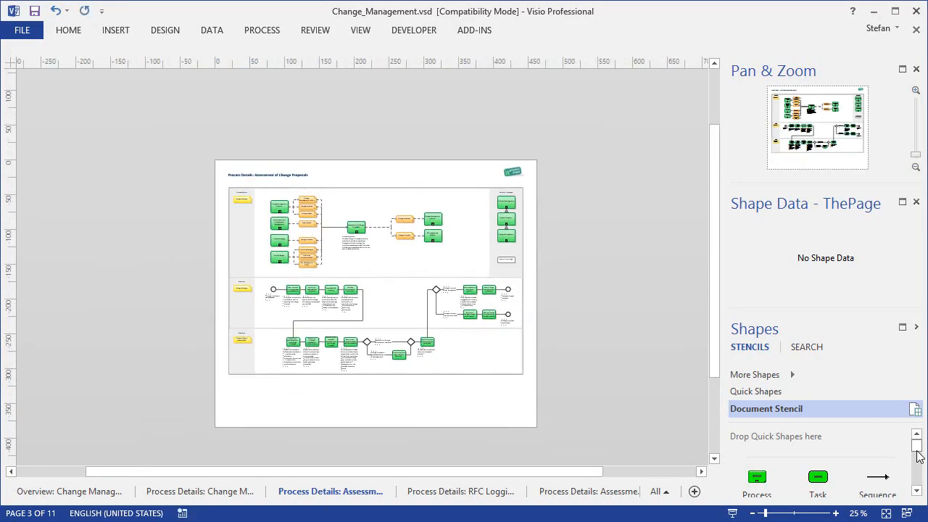
- Drop a Role shape into the lane and link it to the Enterprise Architect record
{"action": "left_click", "coordinate": [363, 370]}
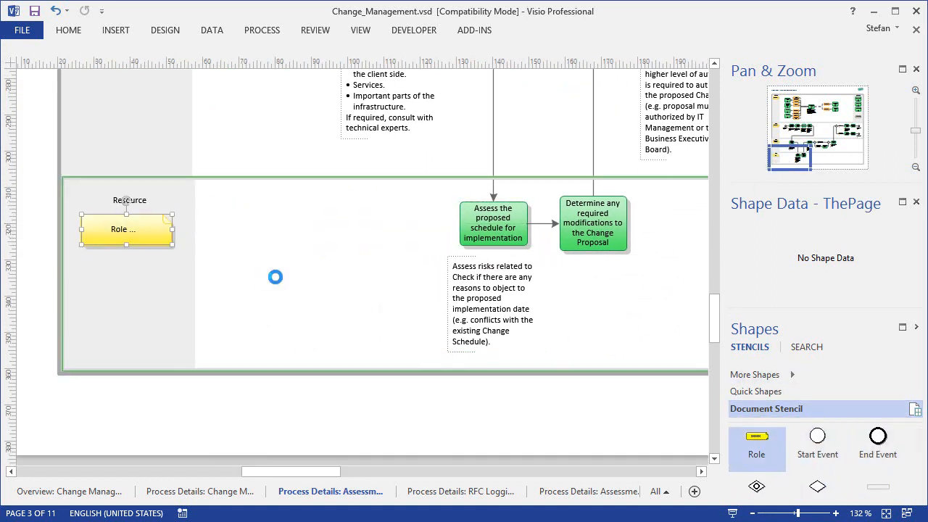
{"action": "left_click", "coordinate": [126, 229]}
{"action": "type", "text": "ente"}
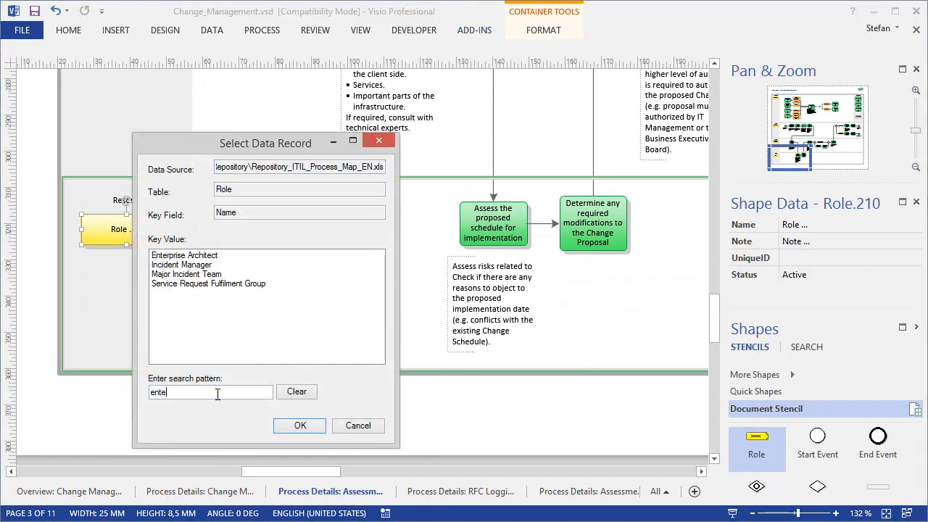
{"action": "left_click", "coordinate": [299, 426]}
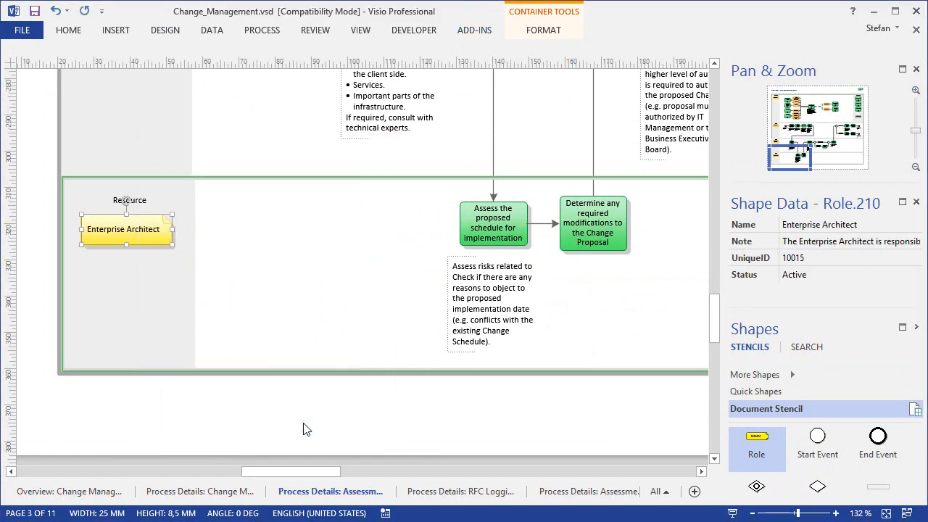
{"action": "left_click", "coordinate": [305, 427]}
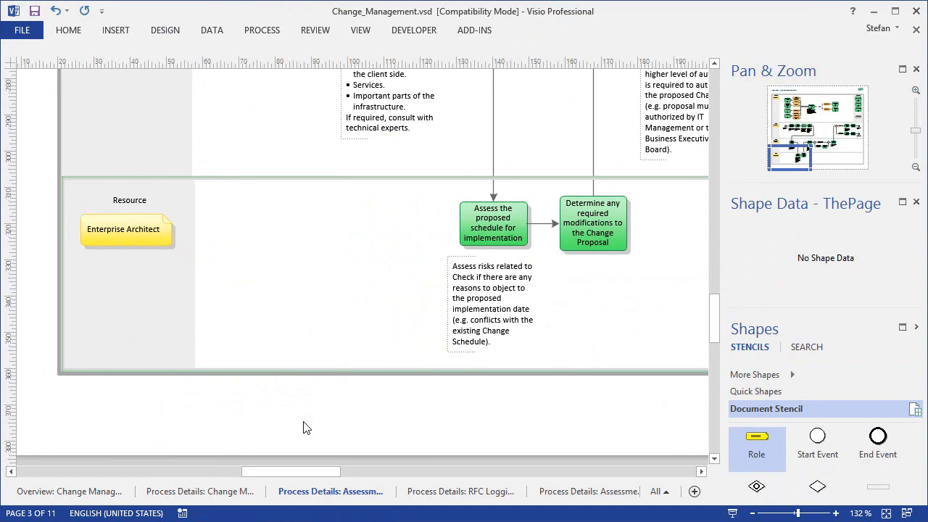
{"action": "mouse_move", "coordinate": [354, 435]}
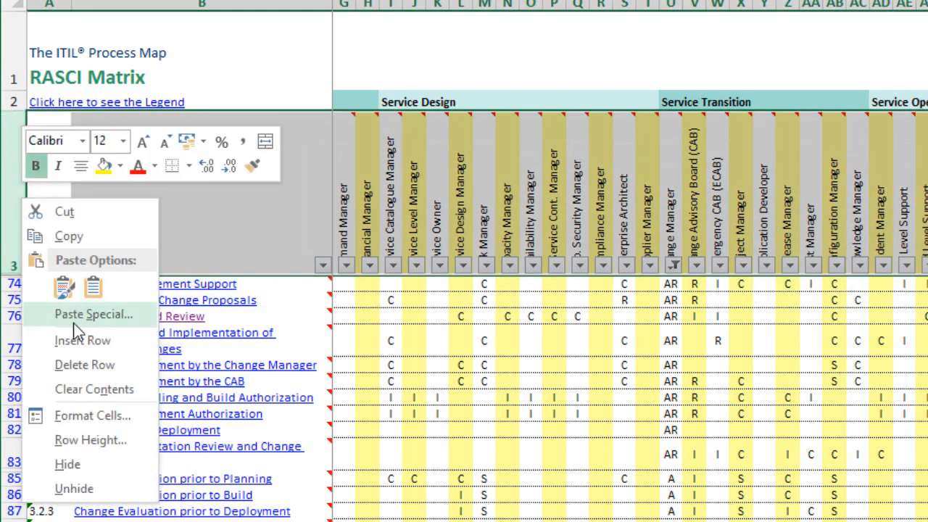
{"action": "mouse_move", "coordinate": [82, 340]}
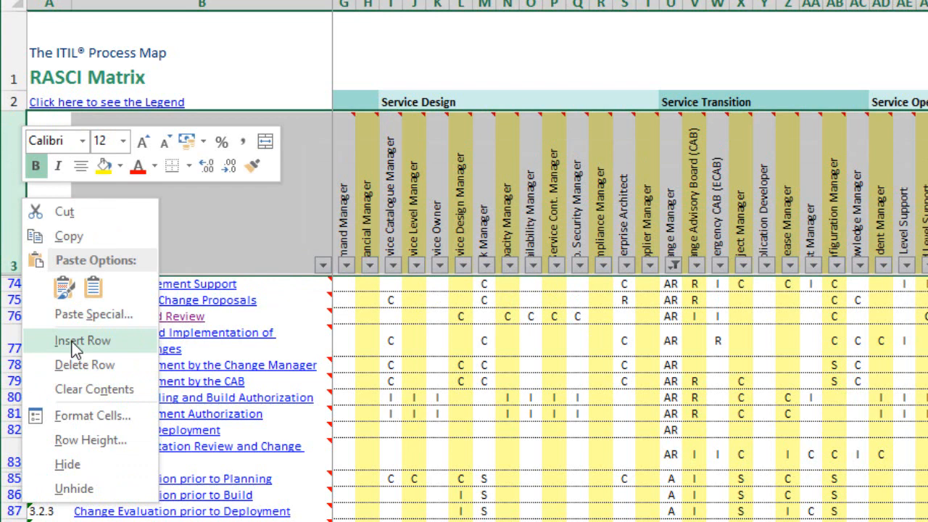
- Insert a blank row at row 3 above the role headings
{"action": "left_click", "coordinate": [82, 340]}
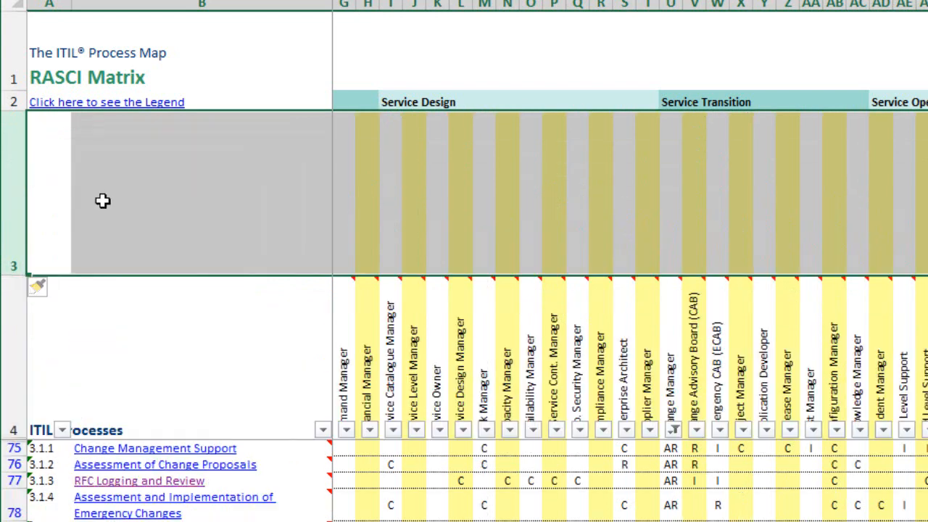